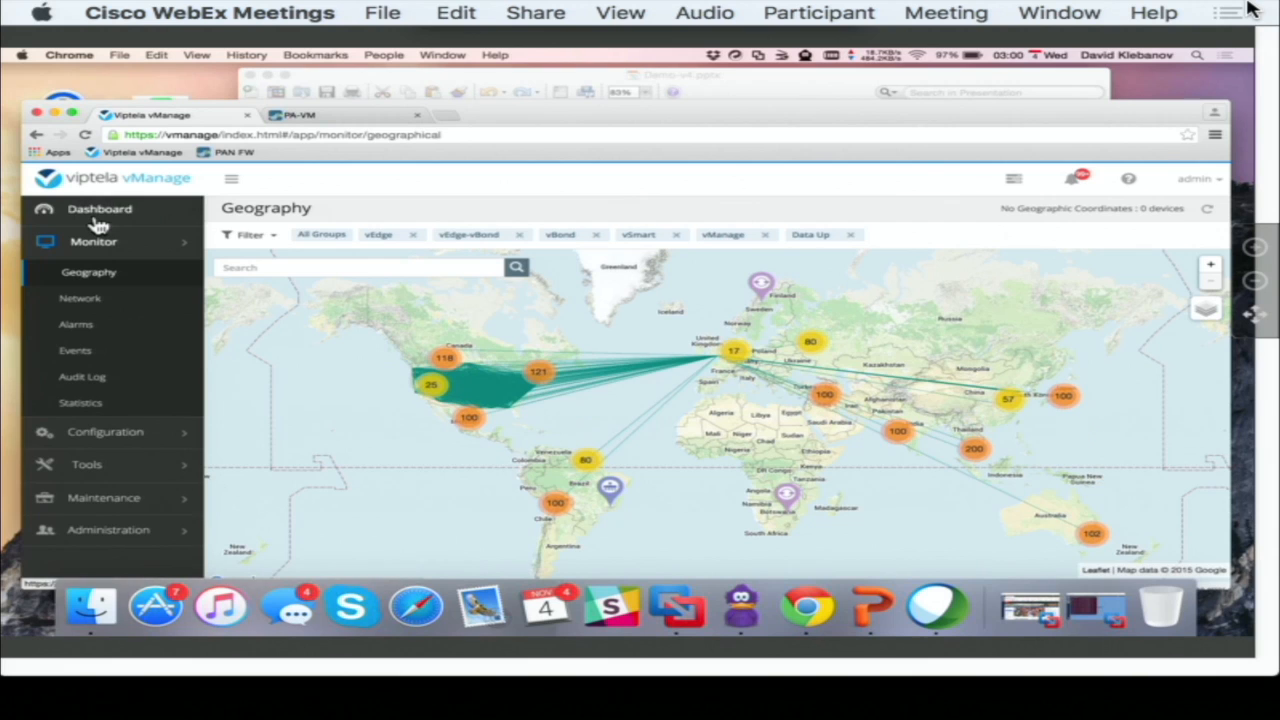
Step: Leave the geography map for the overview dashboard of control status, site health and vEdge inventory
left_click(100, 210)
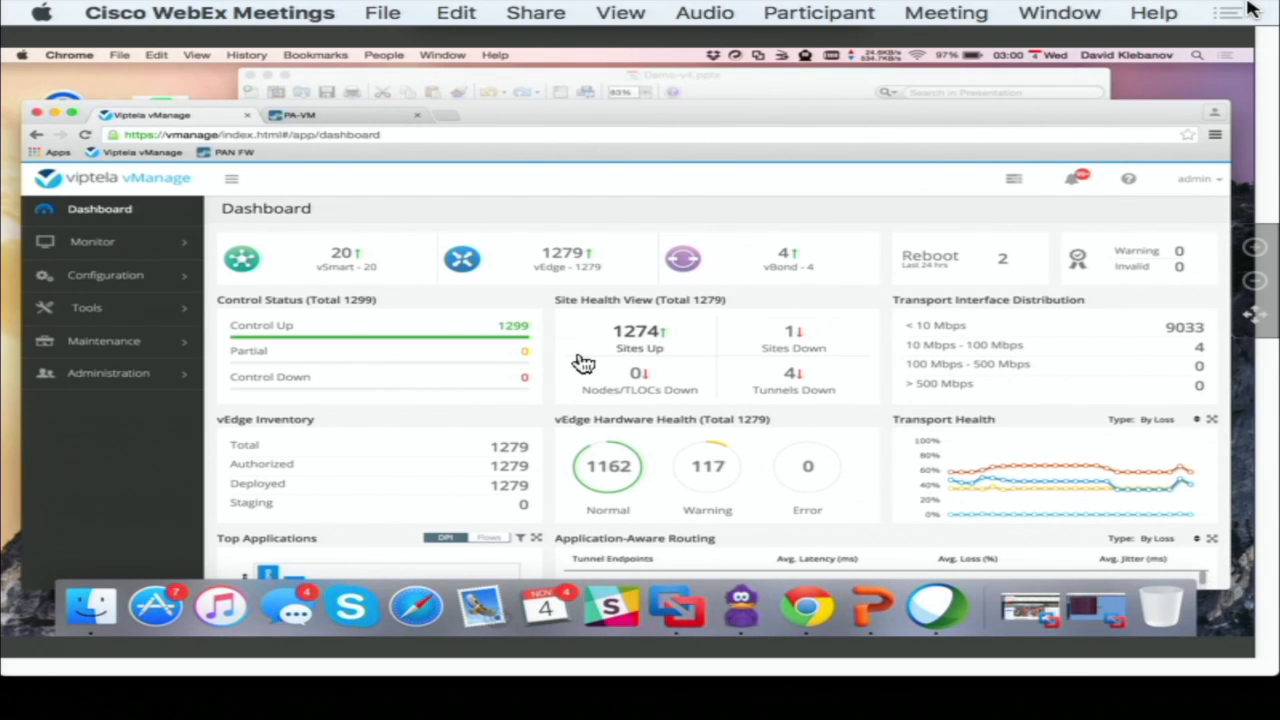
scroll("down", 3)
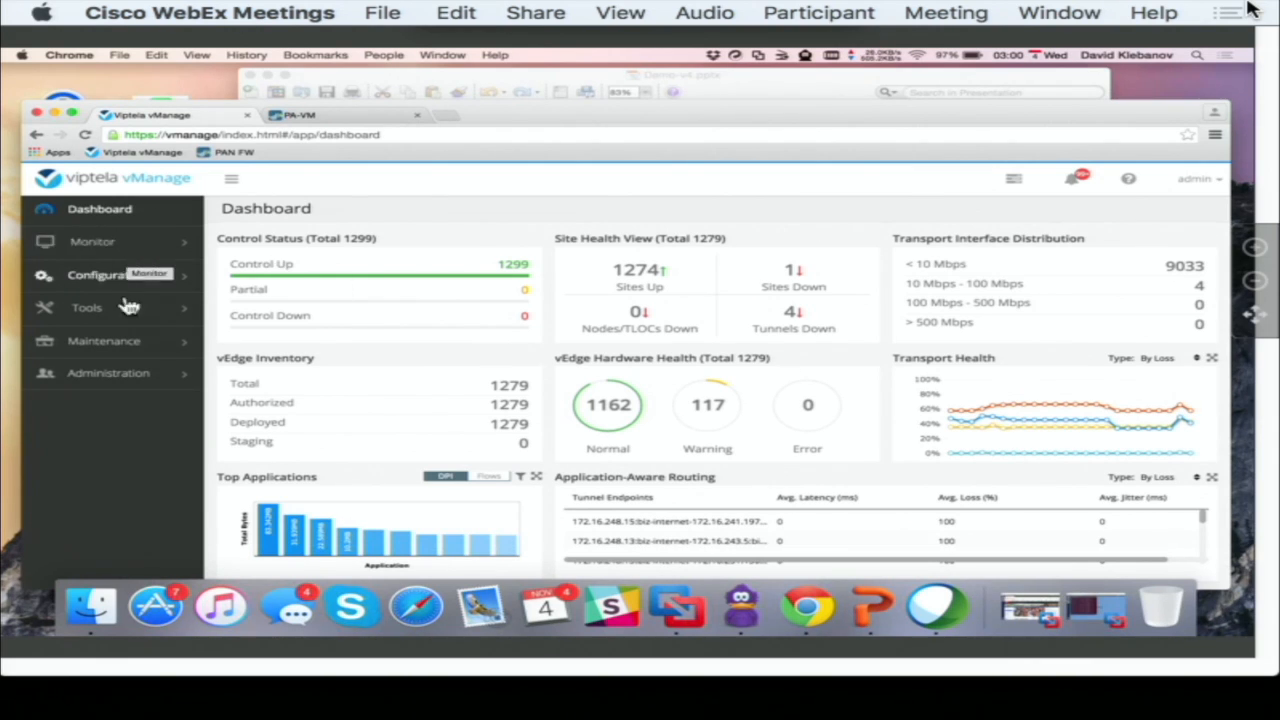
Step: Show the vSmart policy list with Guest-Services and Regional-Security-Perimeter under Configuration > Policy
left_click(96, 274)
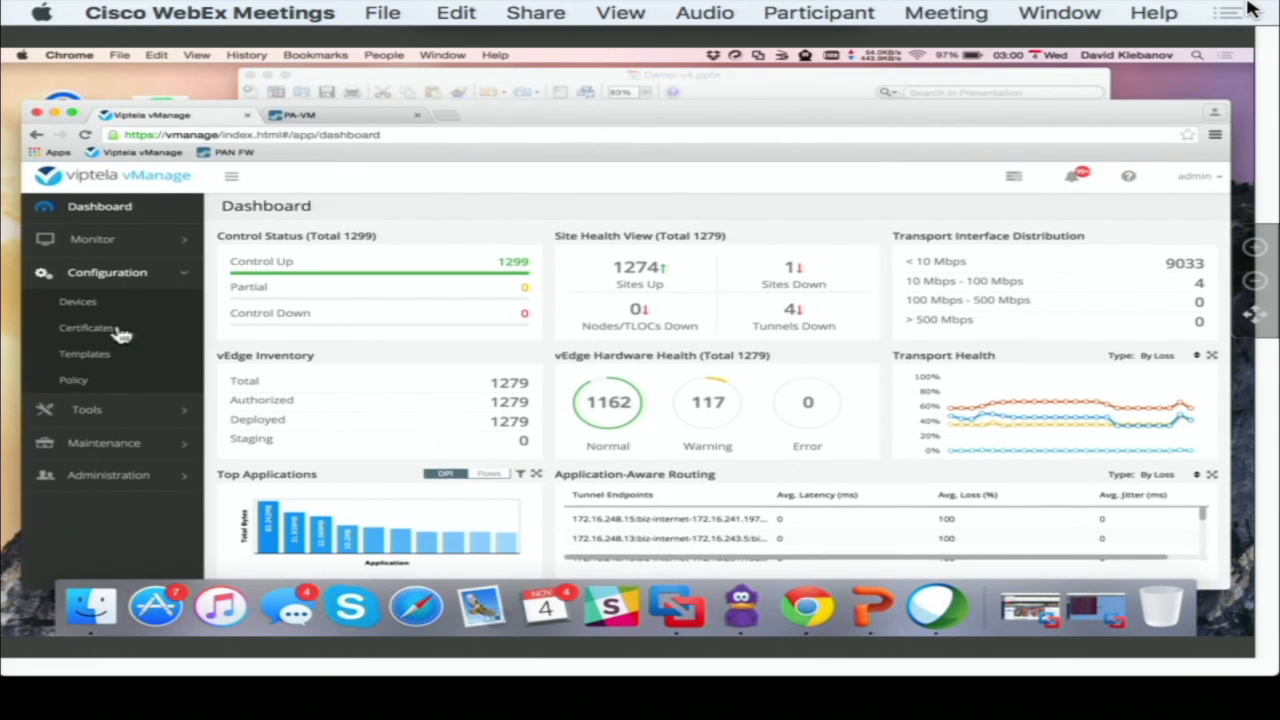
left_click(74, 380)
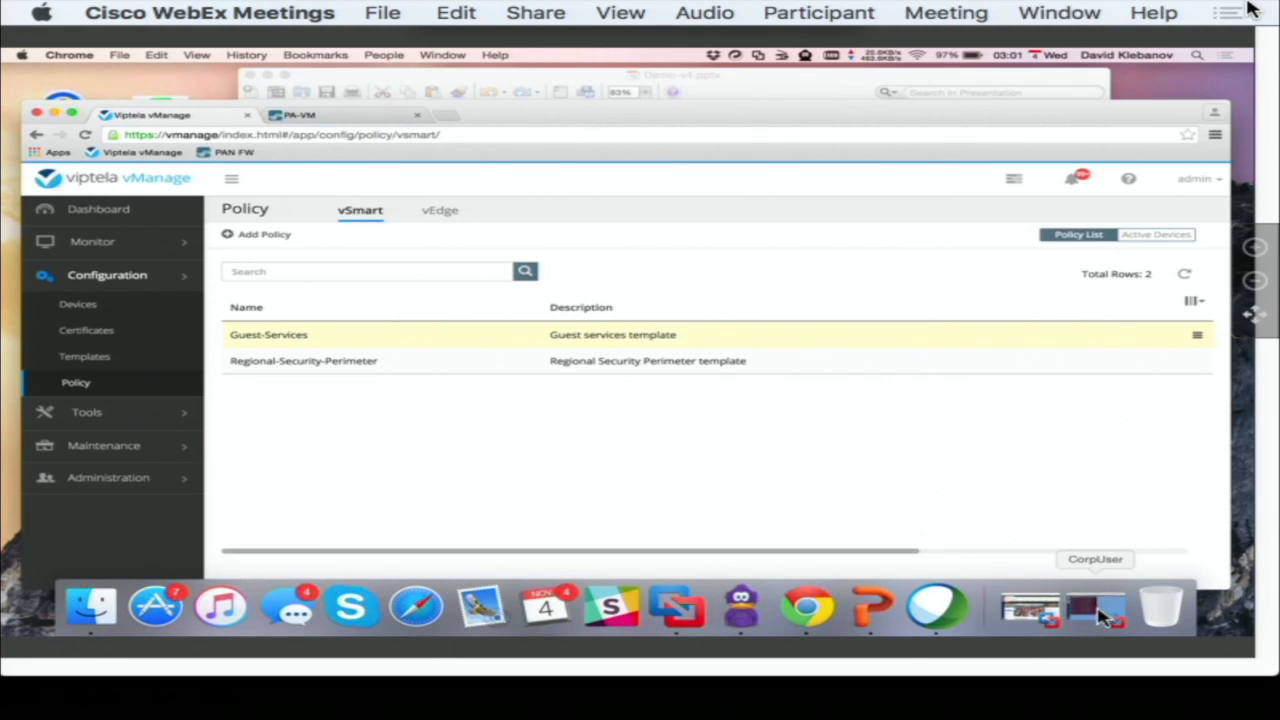
left_click(1092, 616)
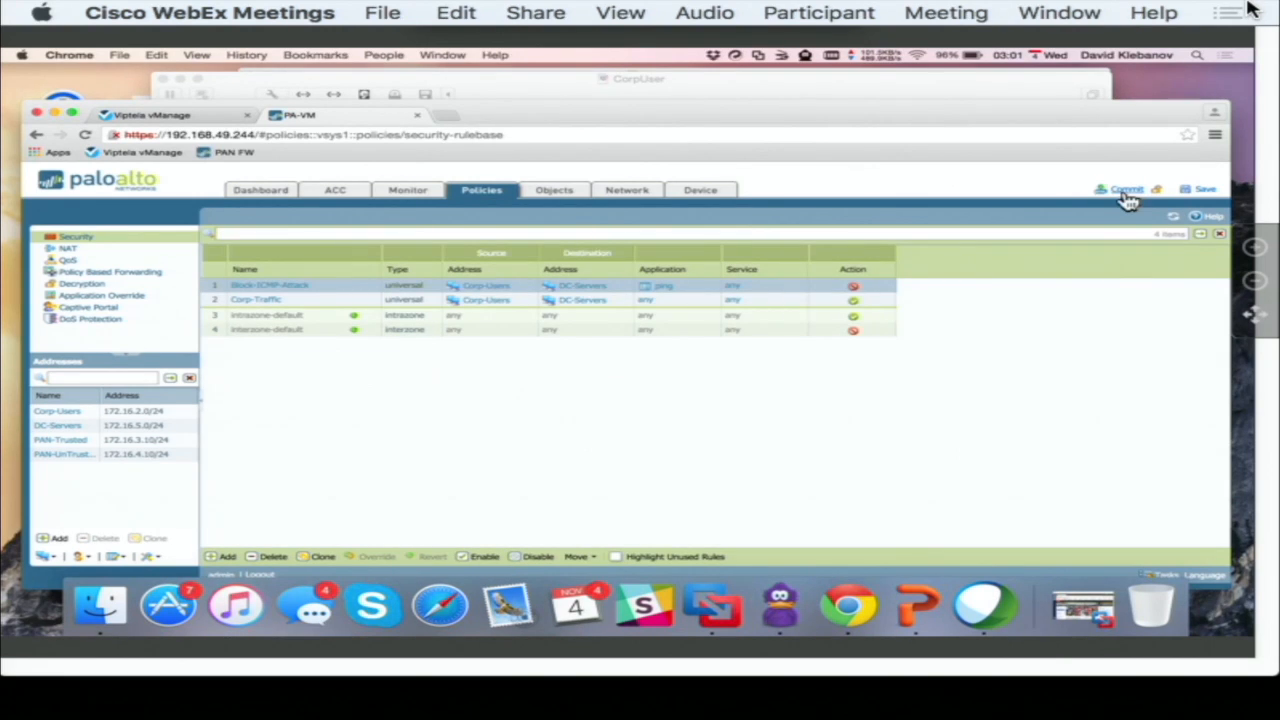
Step: Commit the pending firewall rules, including Block-ICMP-Attack, to the running configuration and dismiss the success result
left_click(1124, 188)
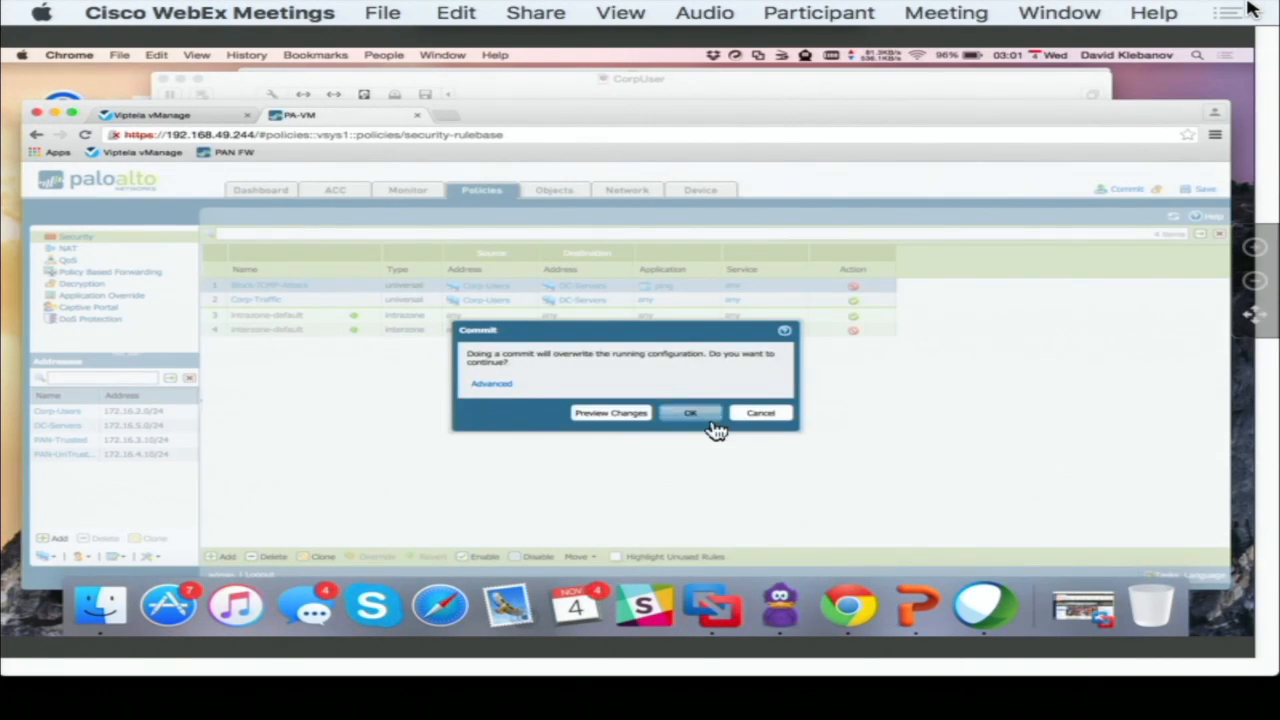
left_click(690, 412)
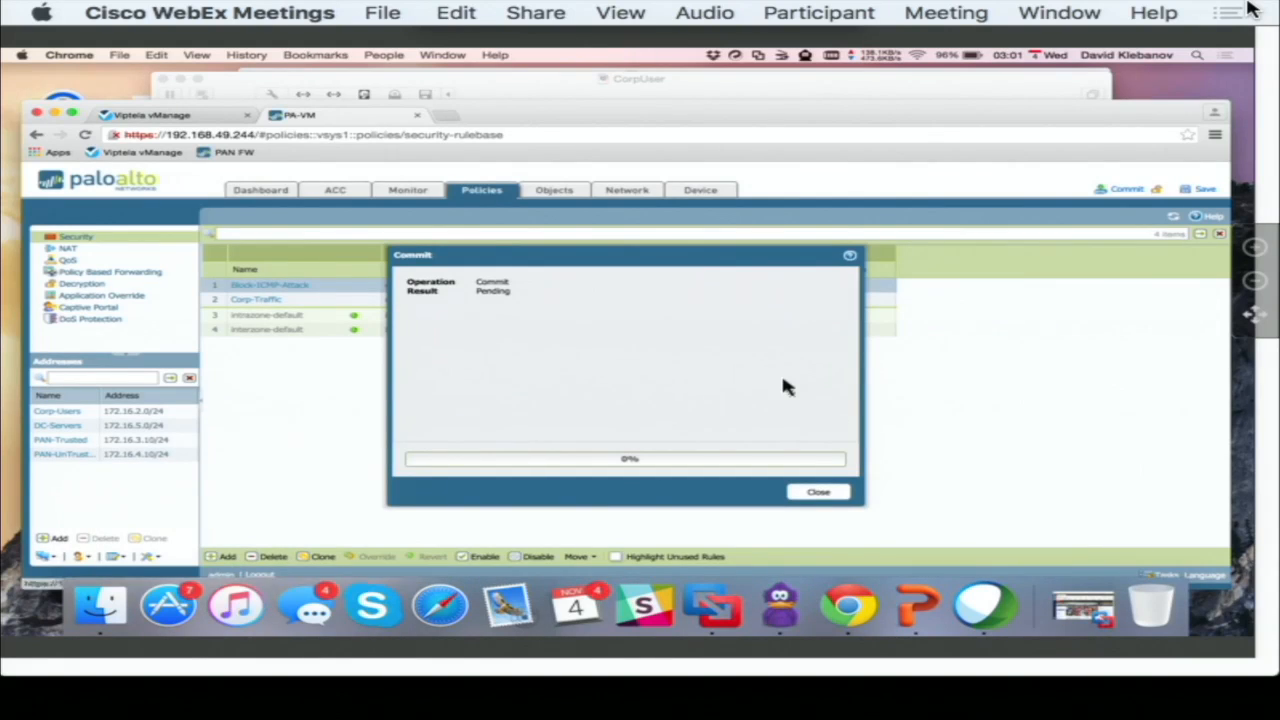
mouse_move(876, 92)
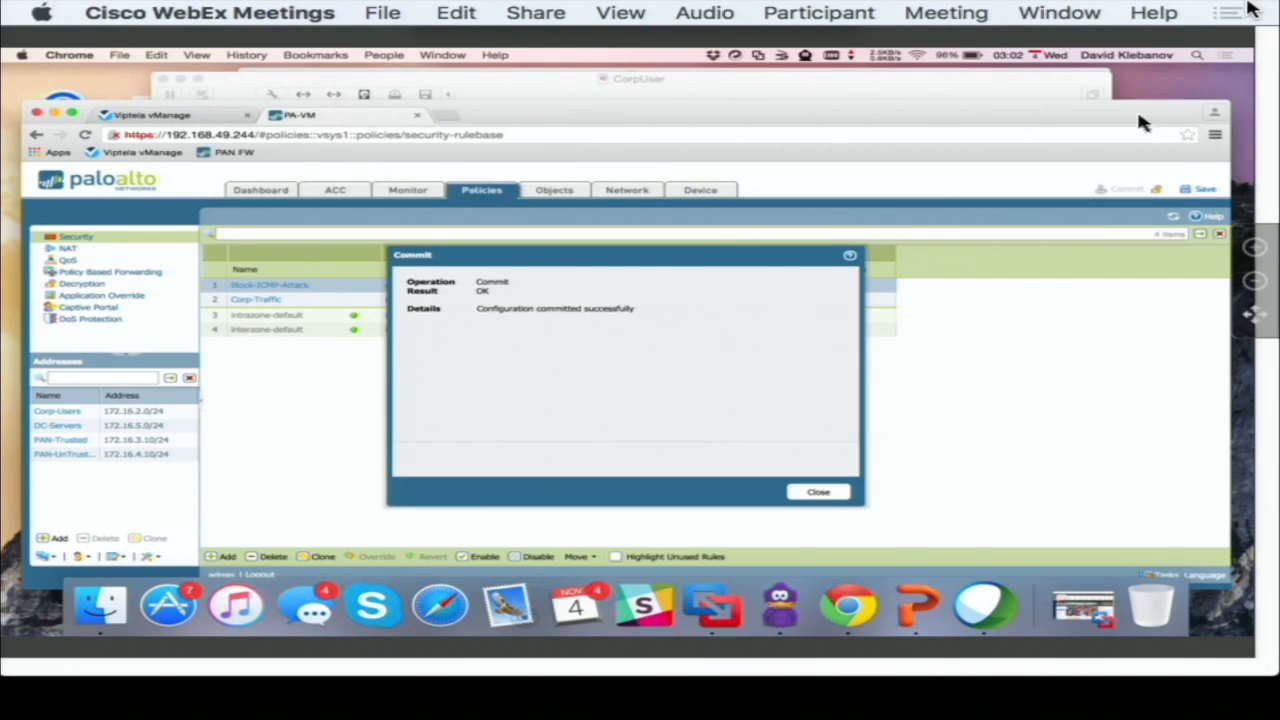
mouse_move(984, 140)
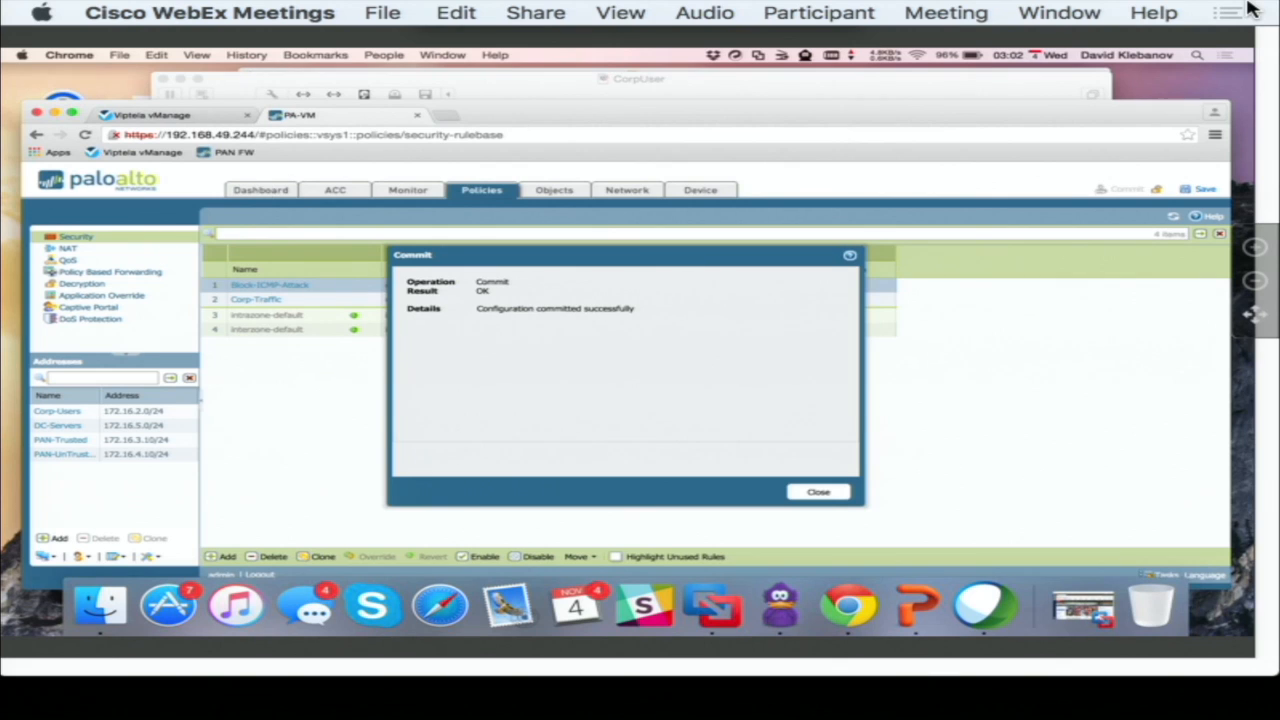
left_click(152, 114)
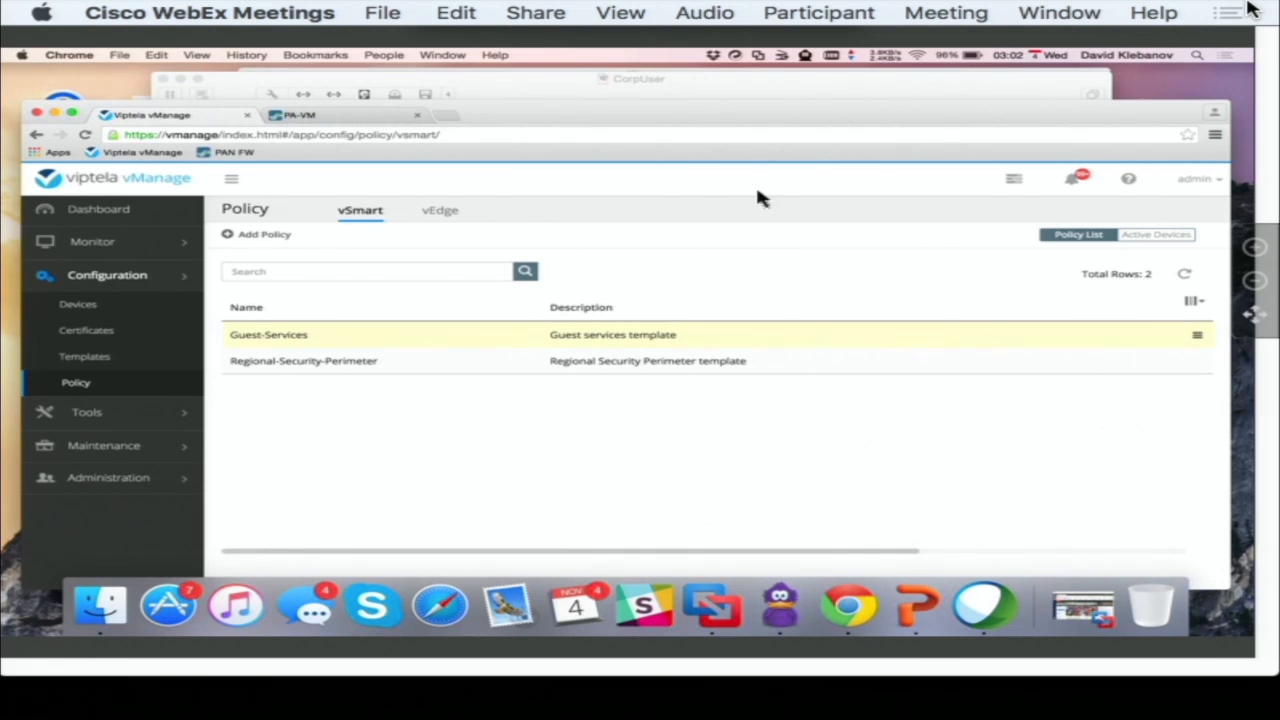
mouse_move(1084, 616)
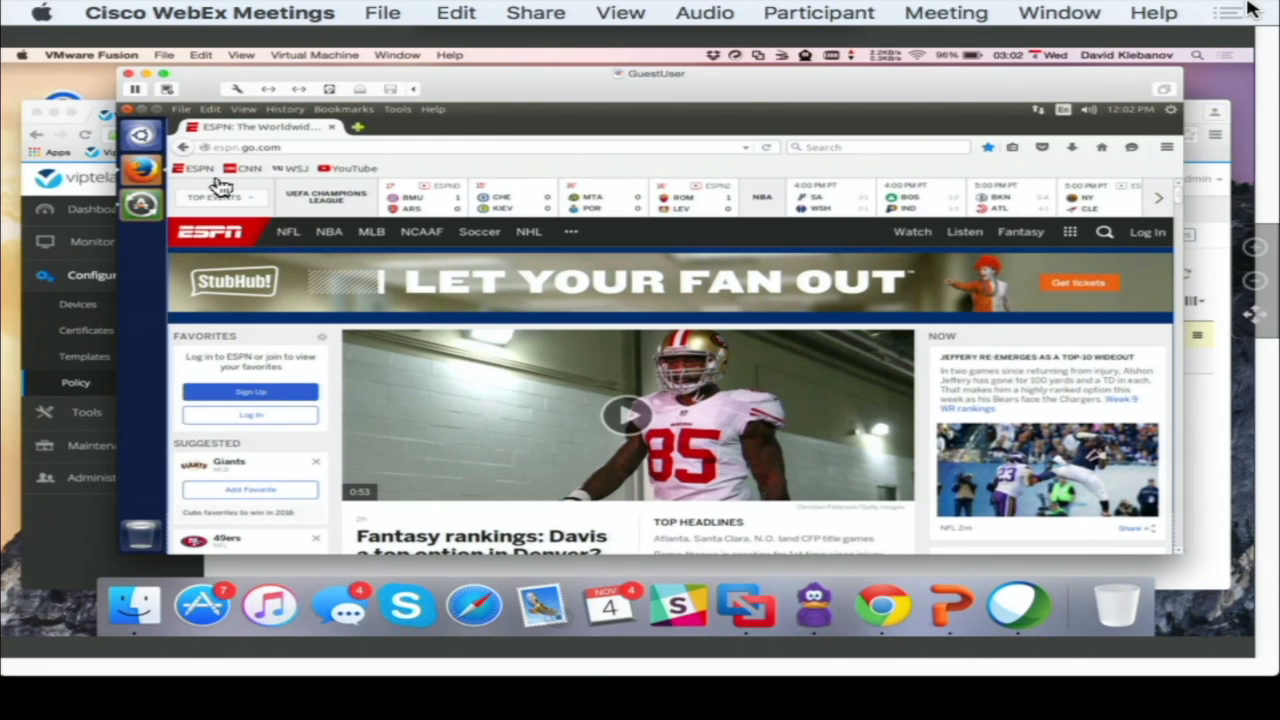
mouse_move(316, 190)
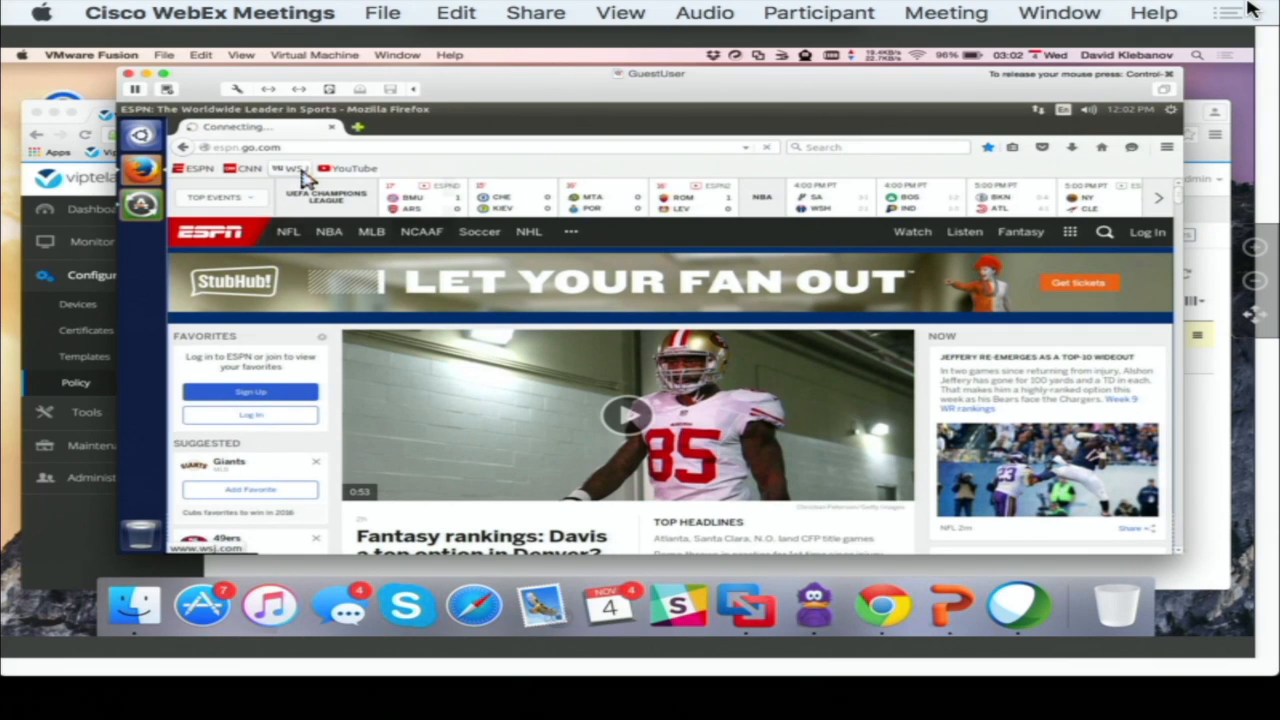
Step: Load The Wall Street Journal from bookmarks, then try YouTube, which fails to load
left_click(298, 168)
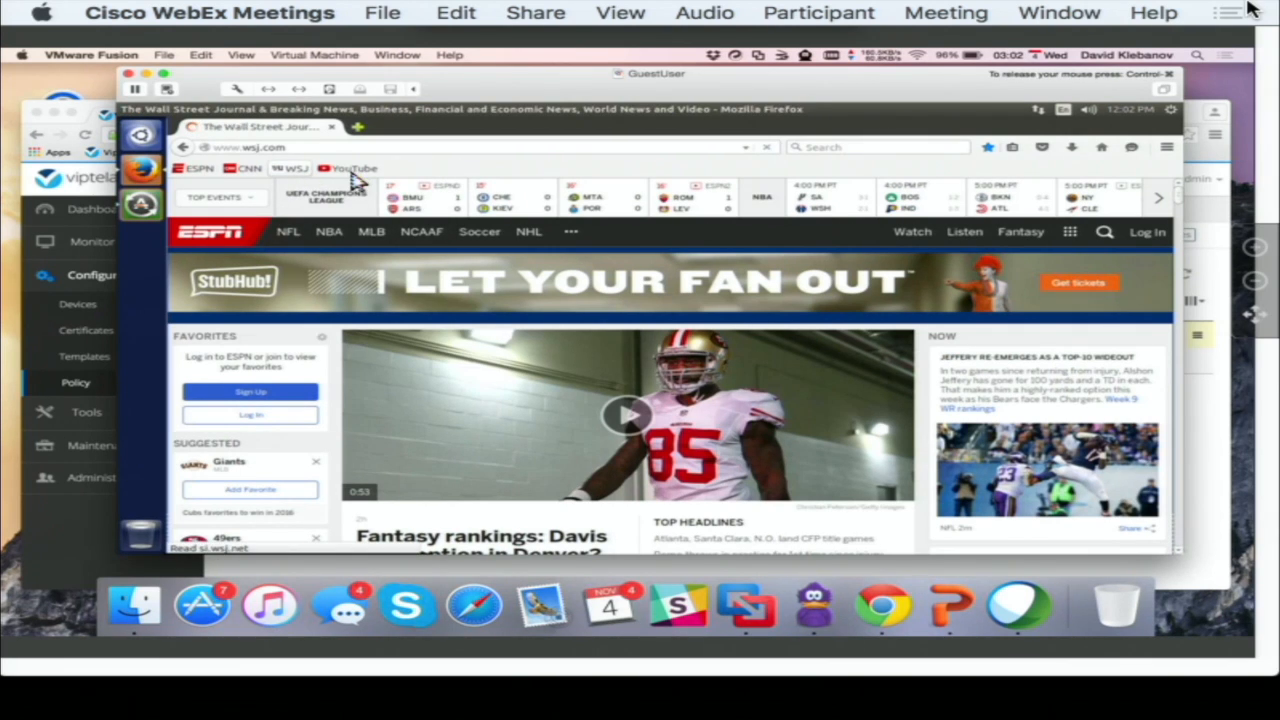
left_click(294, 168)
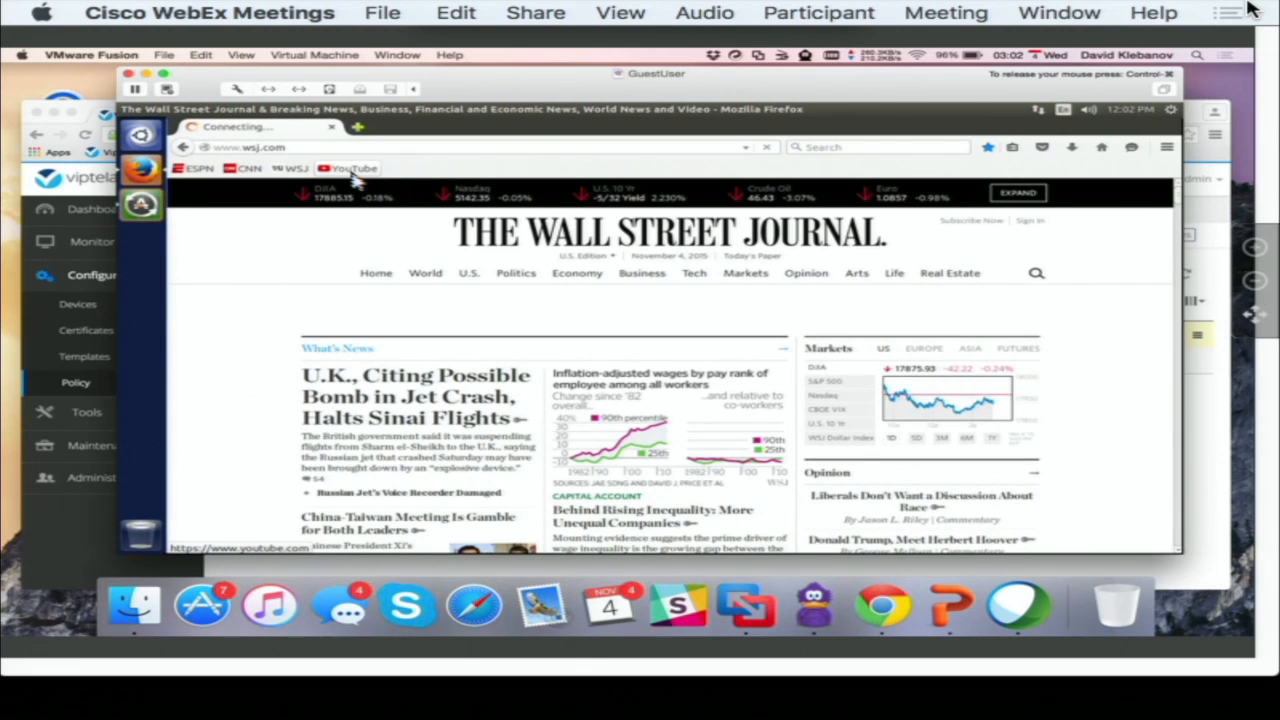
scroll("down", 3)
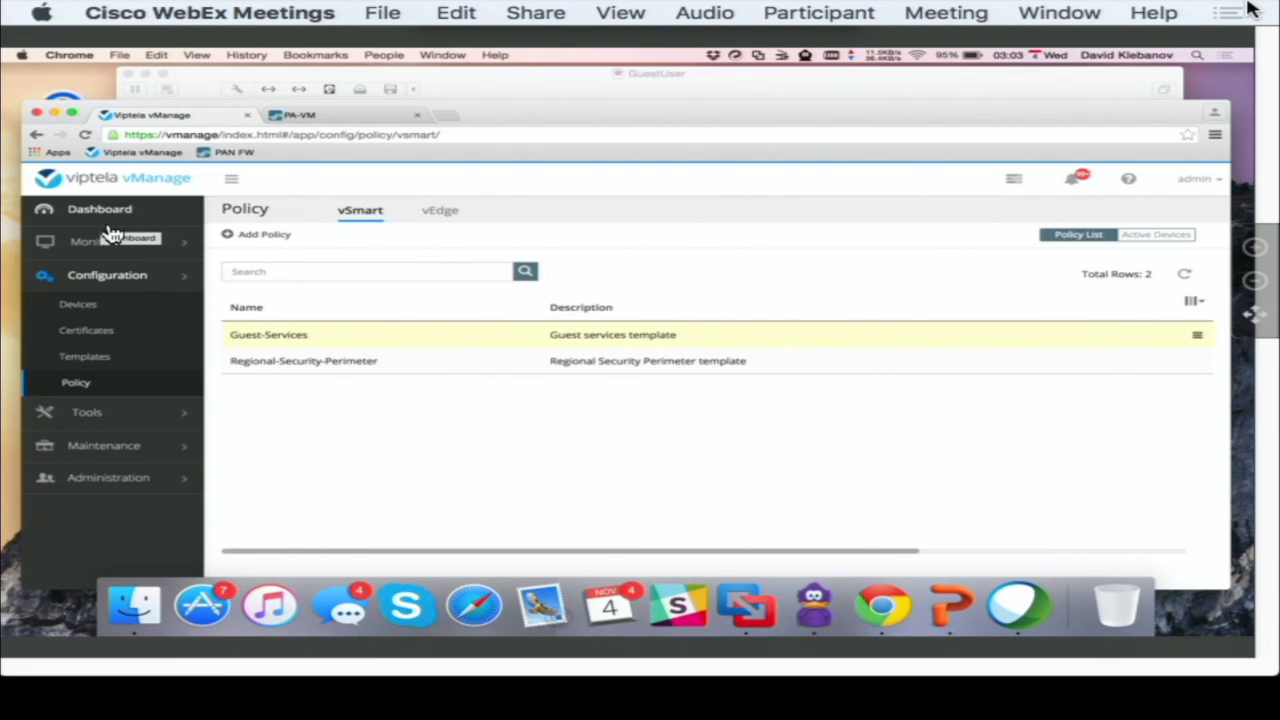
mouse_move(92, 258)
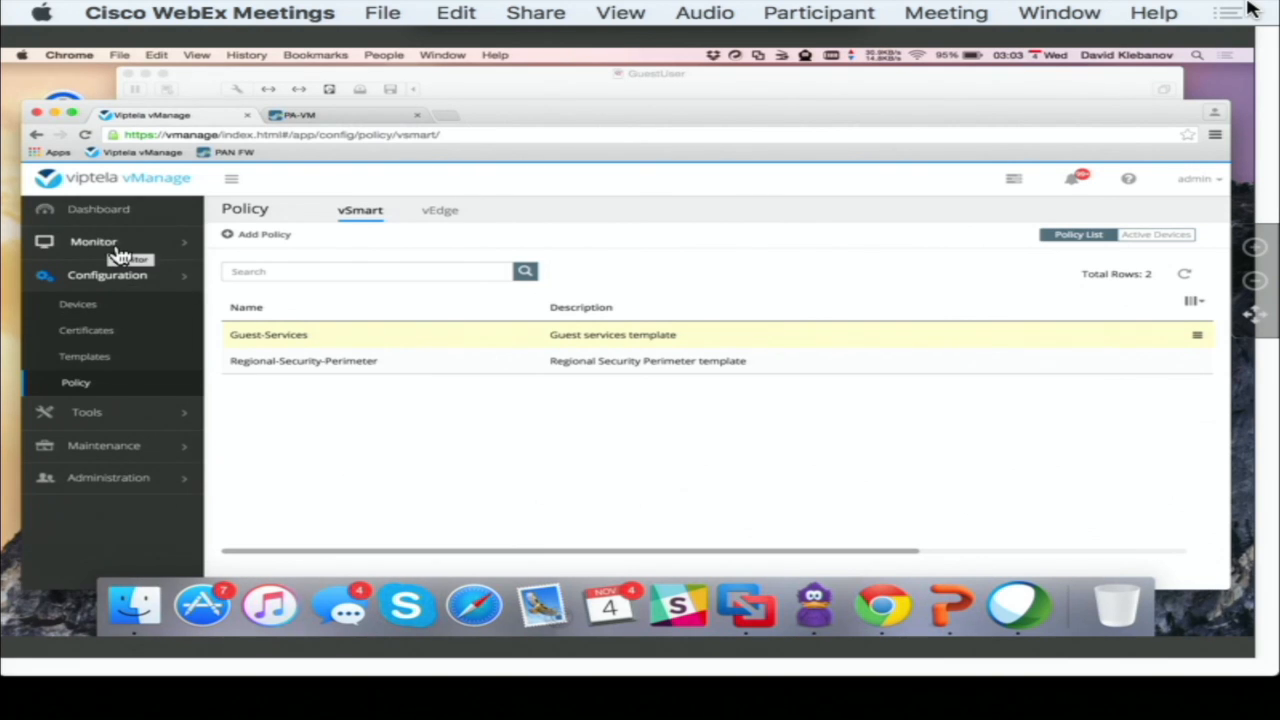
Step: Search Monitor > Network for 12113 and bring up pm12113's data connections dashboard
left_click(92, 240)
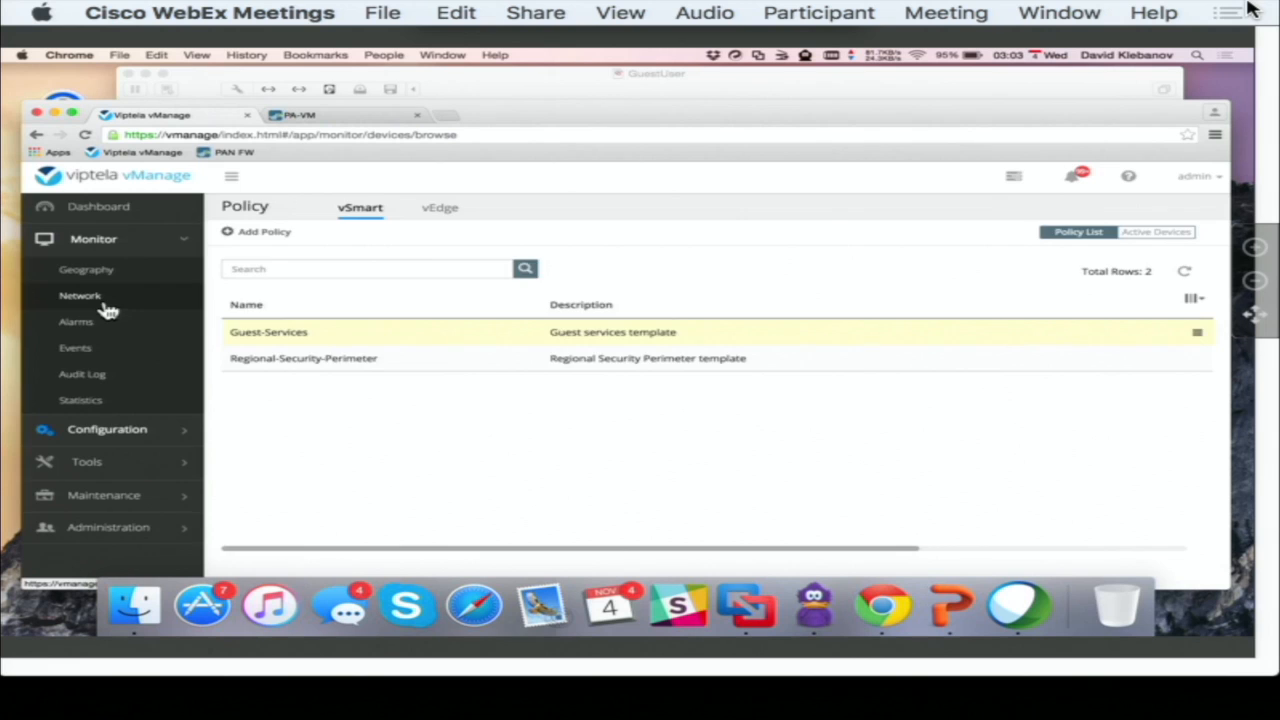
left_click(80, 296)
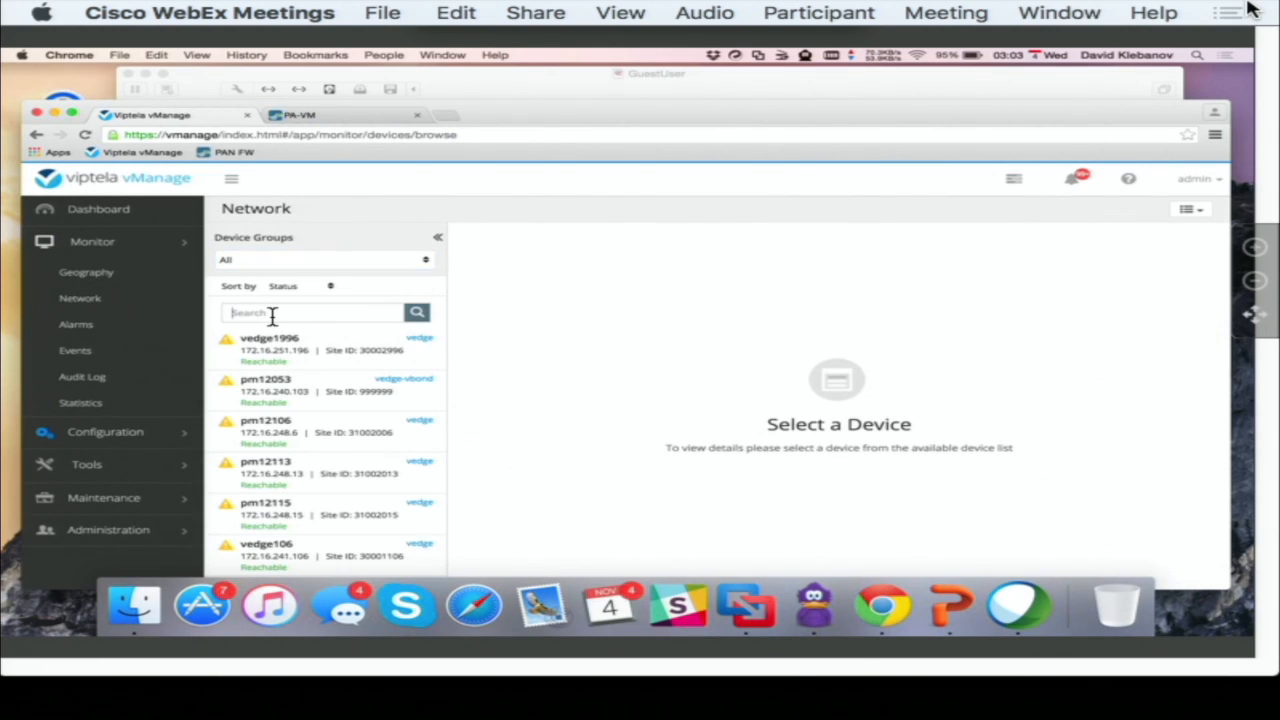
type("12113")
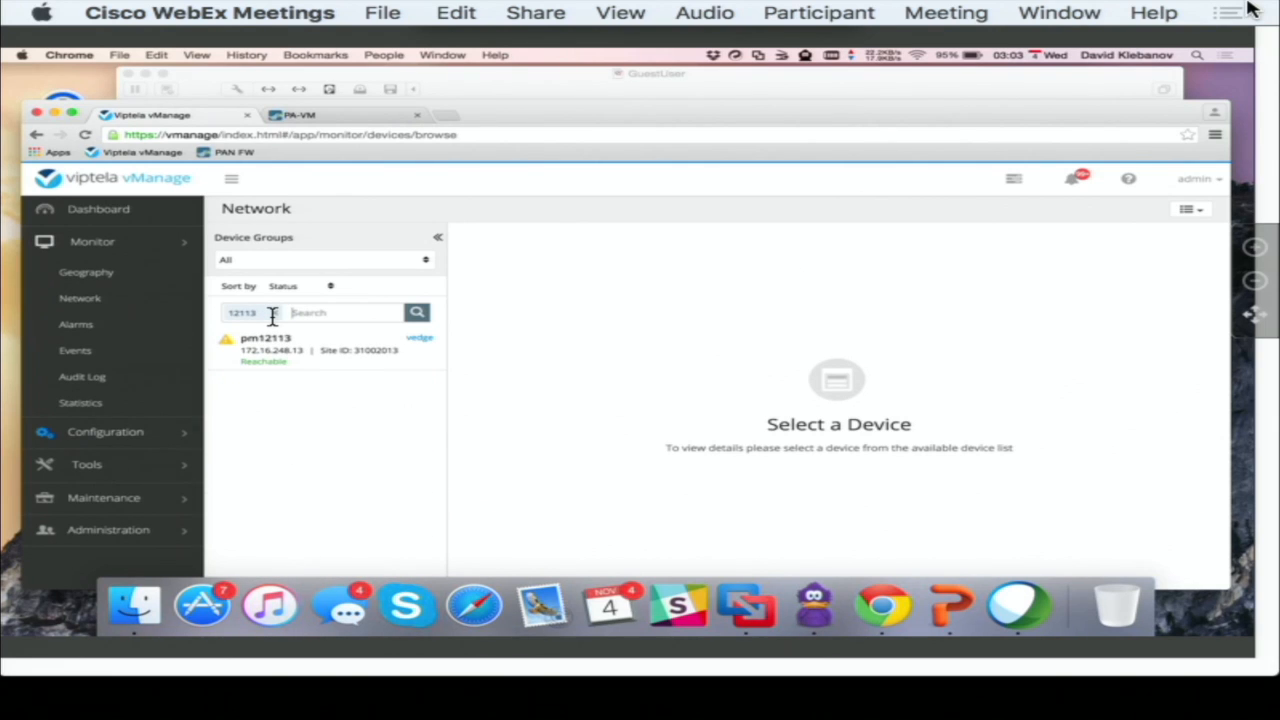
left_click(264, 344)
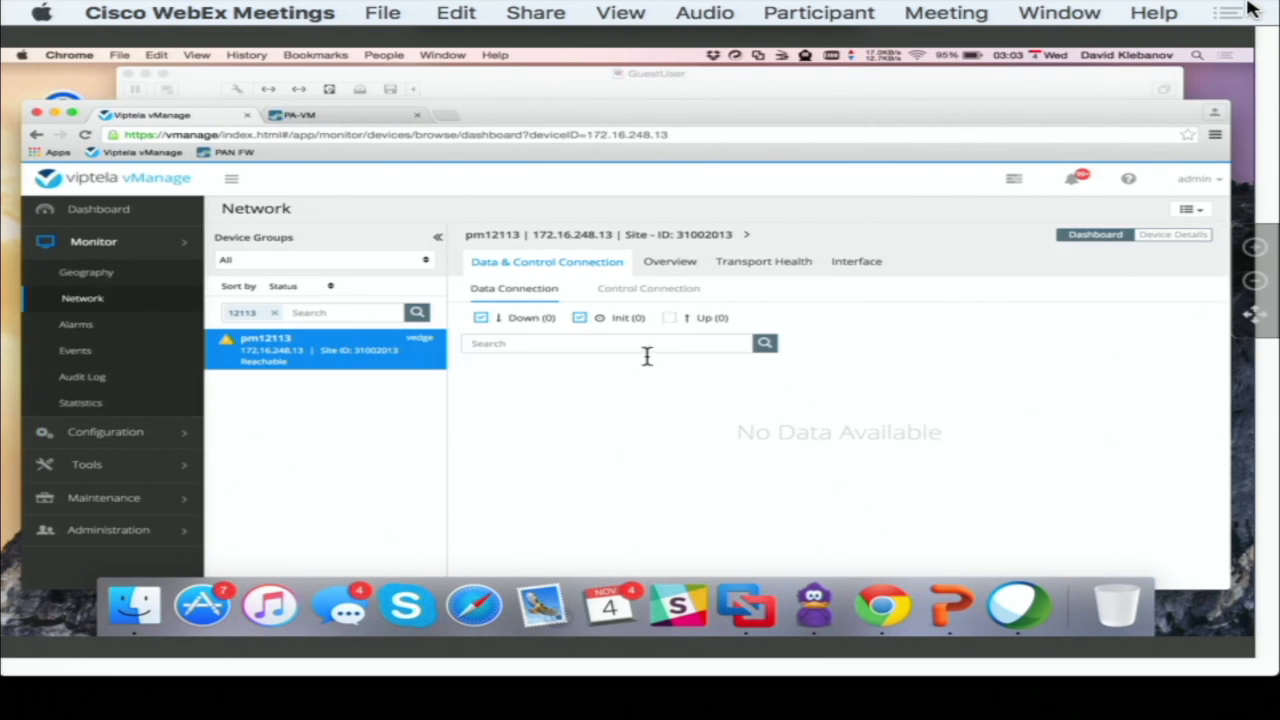
left_click(1172, 234)
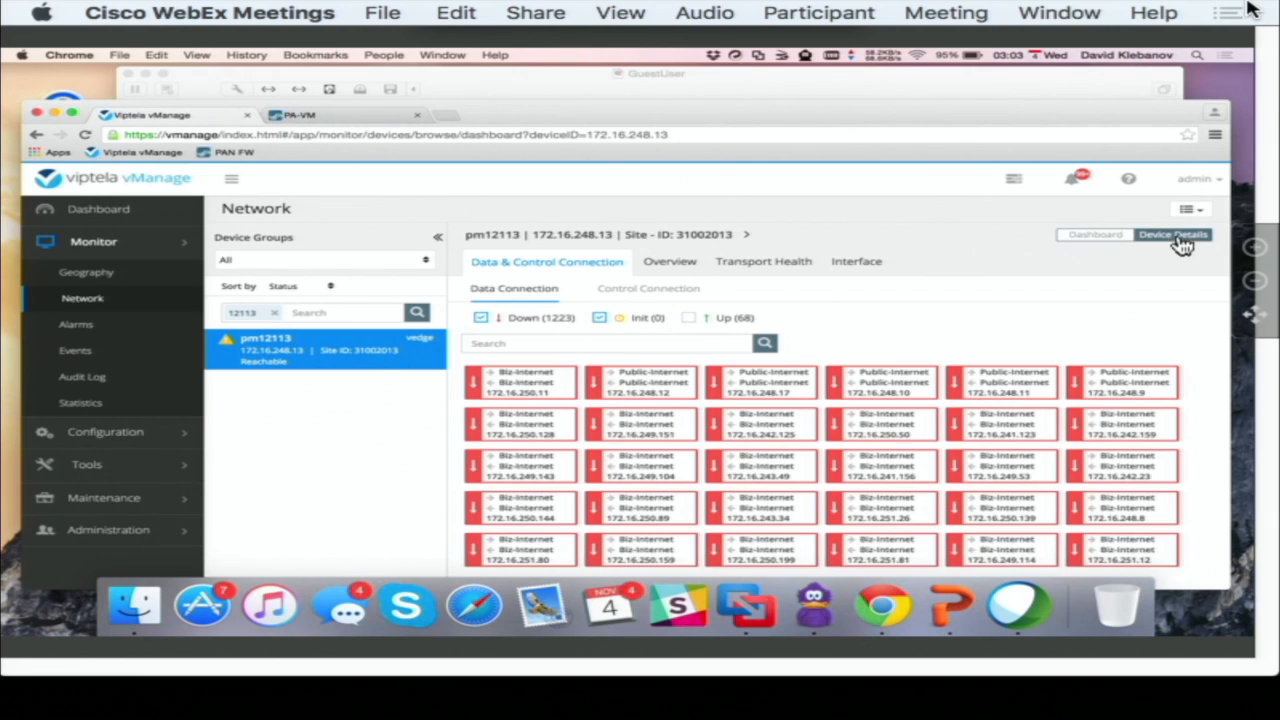
Step: From pm12113's Device Details, select Policy Data policy filter to show Guest-Services WWW and YouTube counters
left_click(1172, 234)
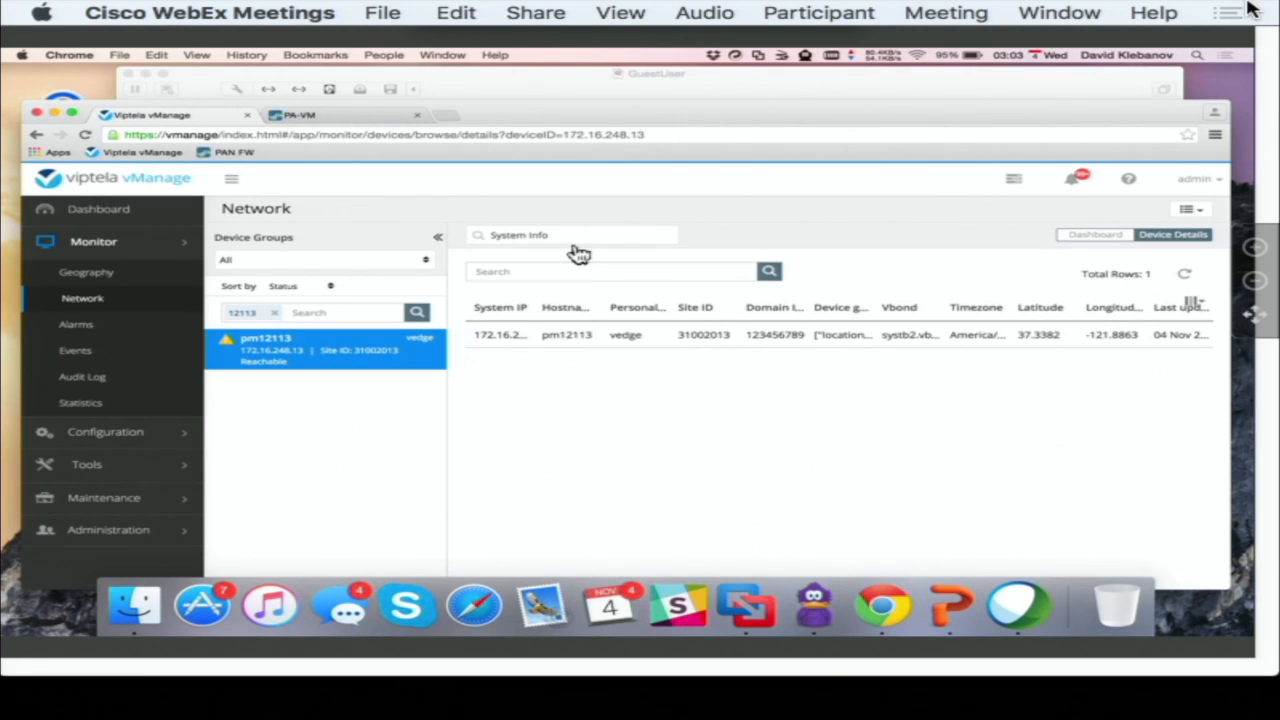
left_click(572, 234)
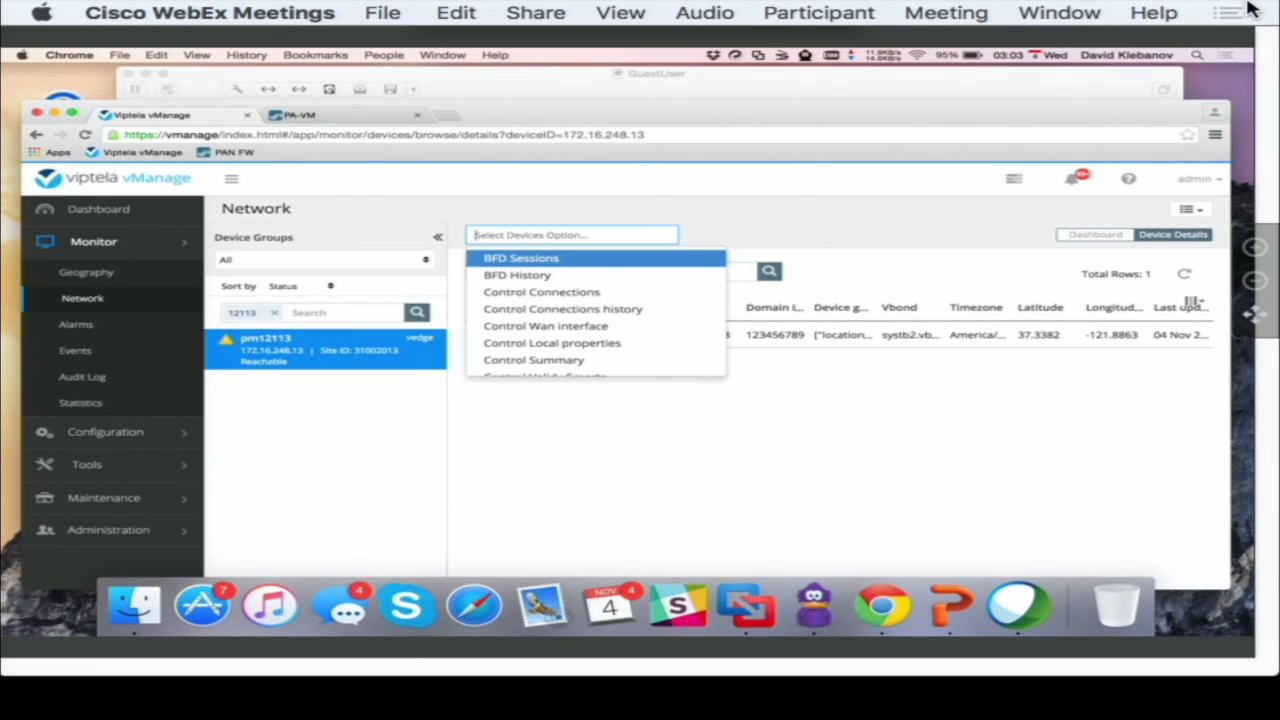
type("poli")
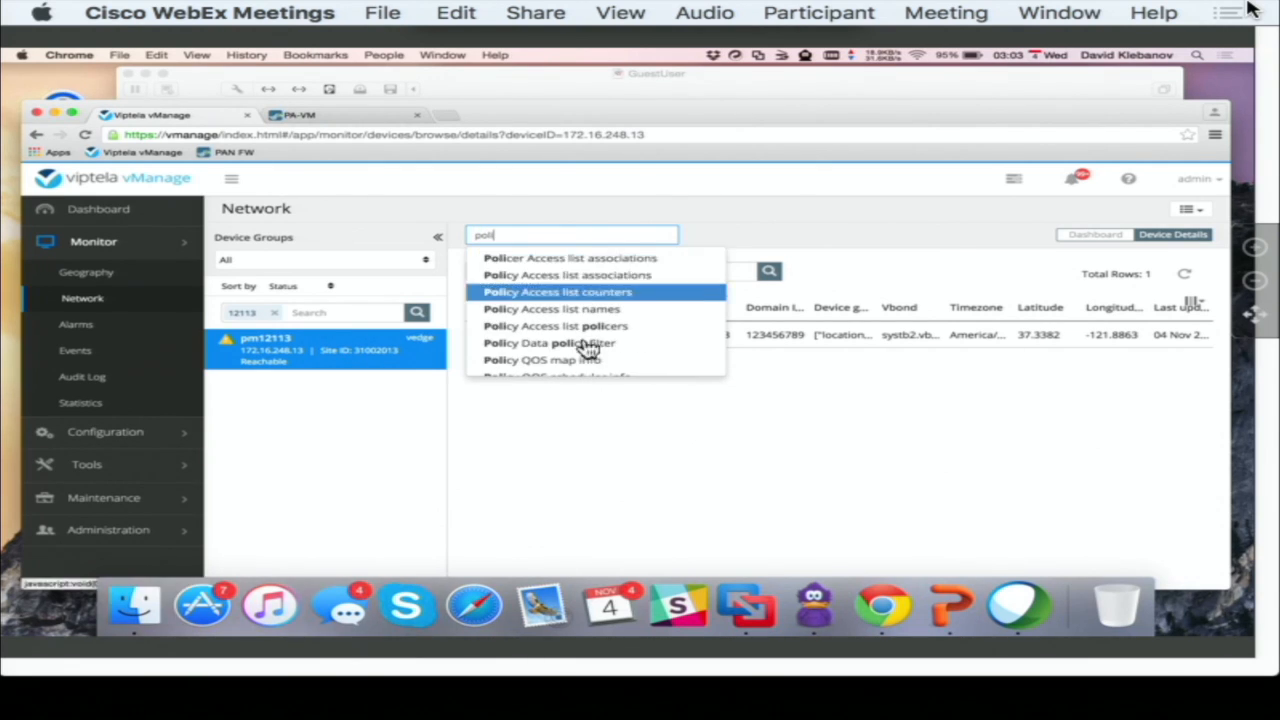
mouse_move(584, 348)
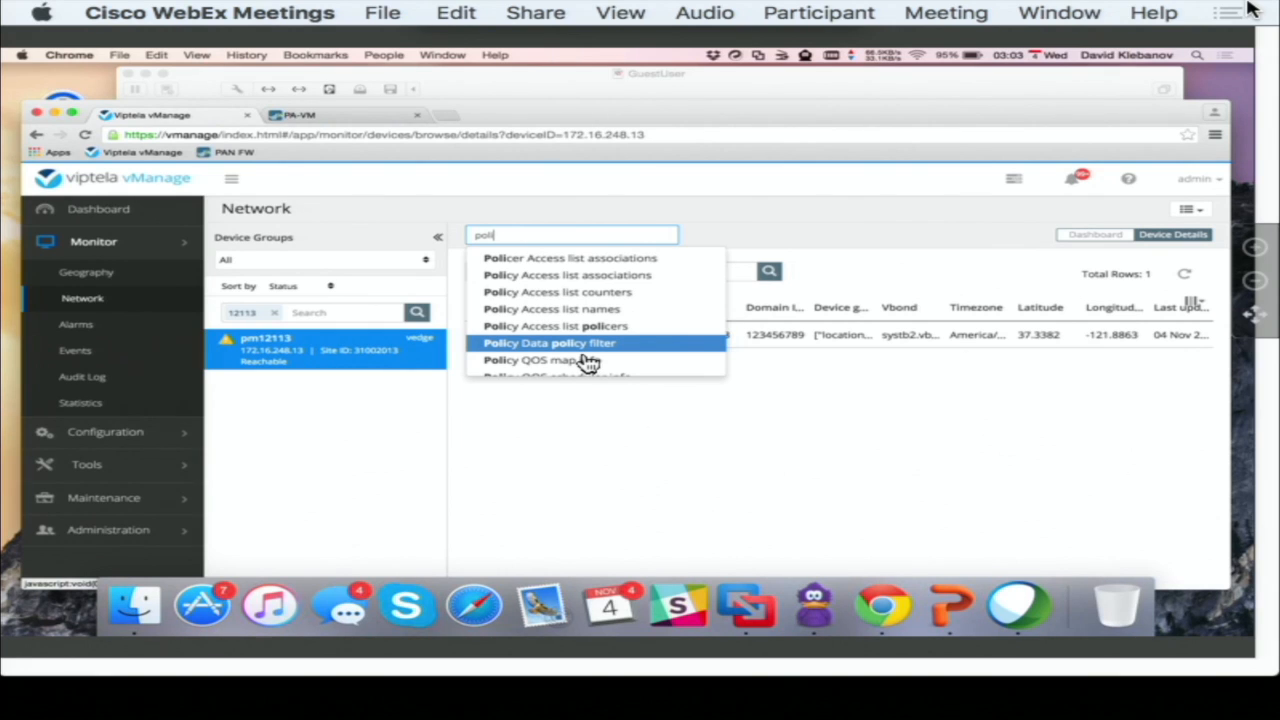
left_click(548, 344)
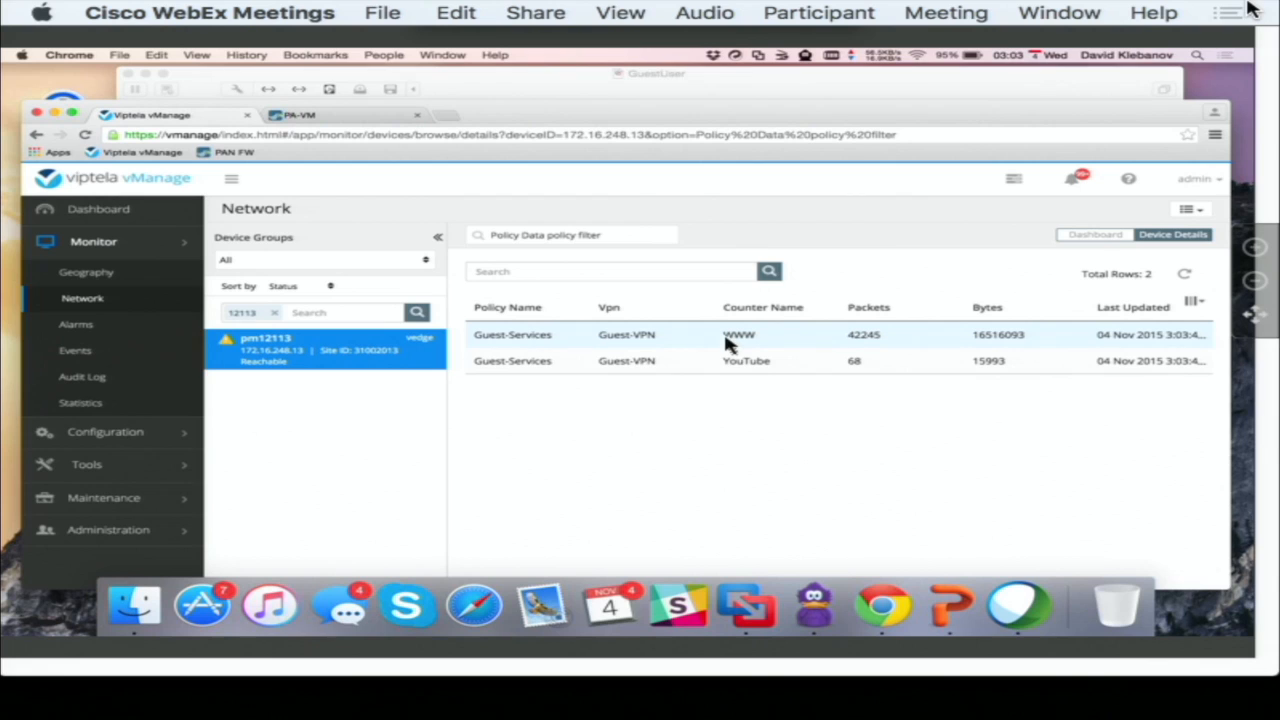
mouse_move(842, 348)
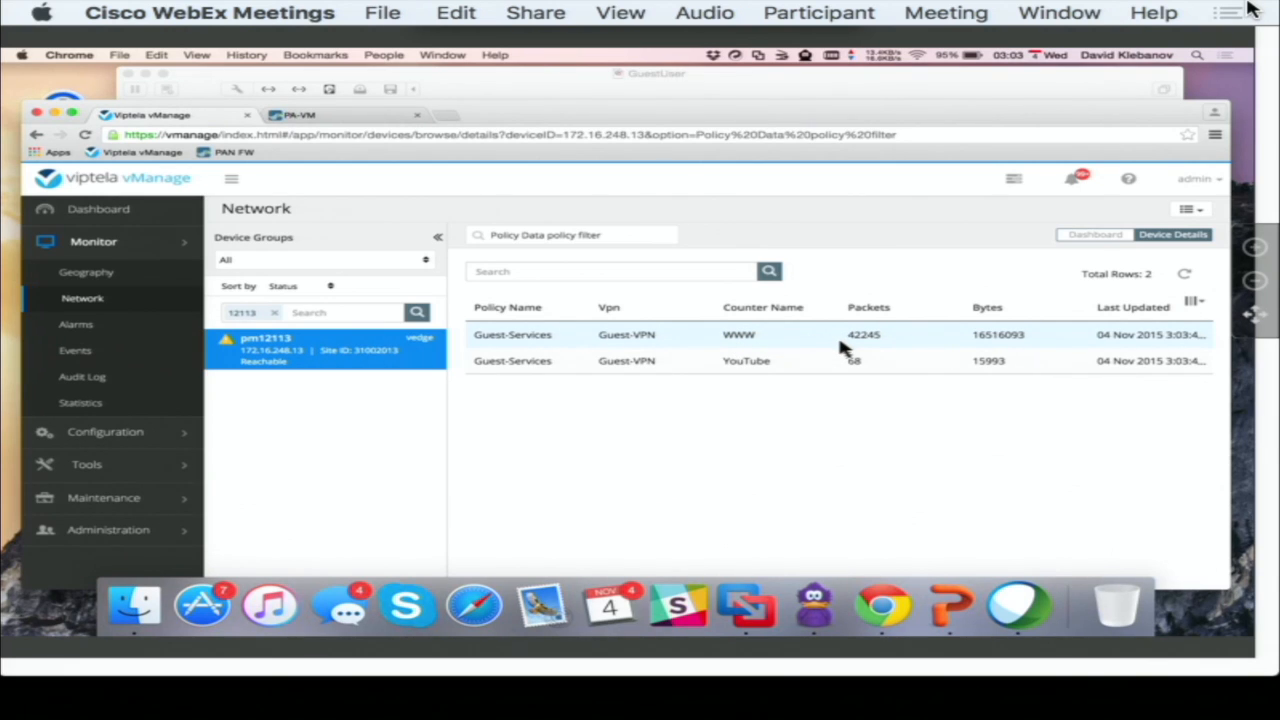
mouse_move(838, 356)
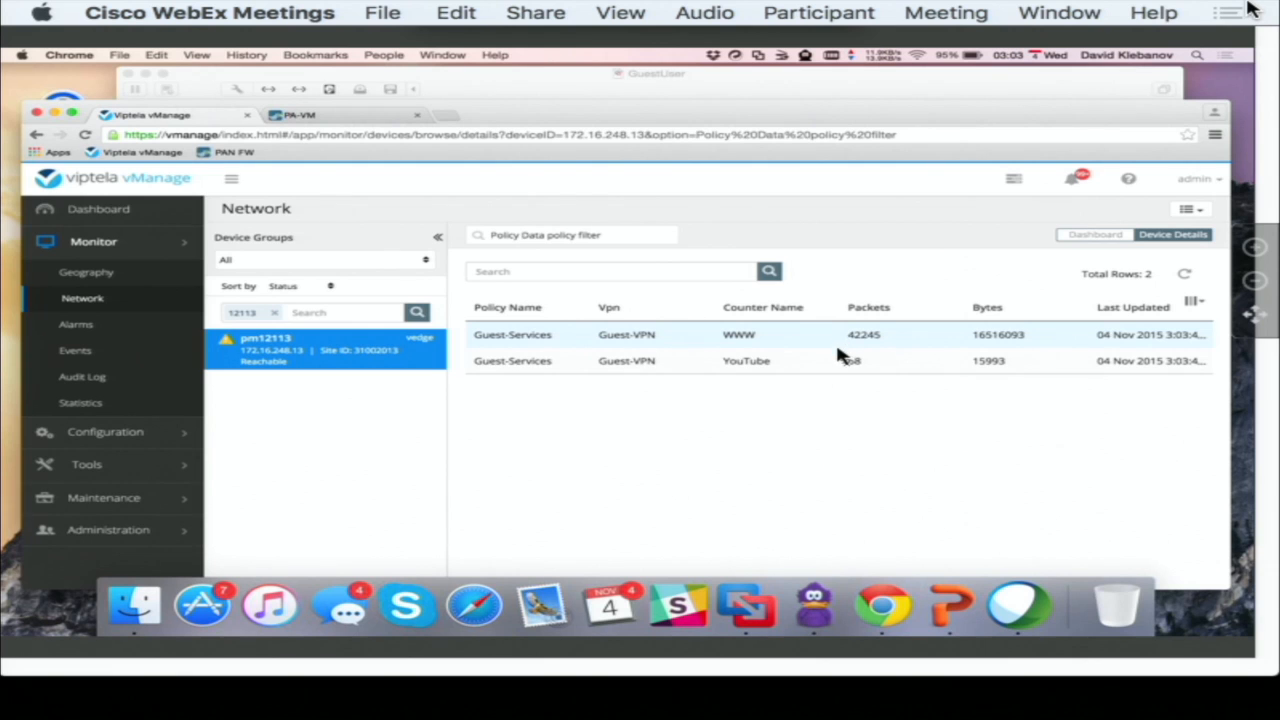